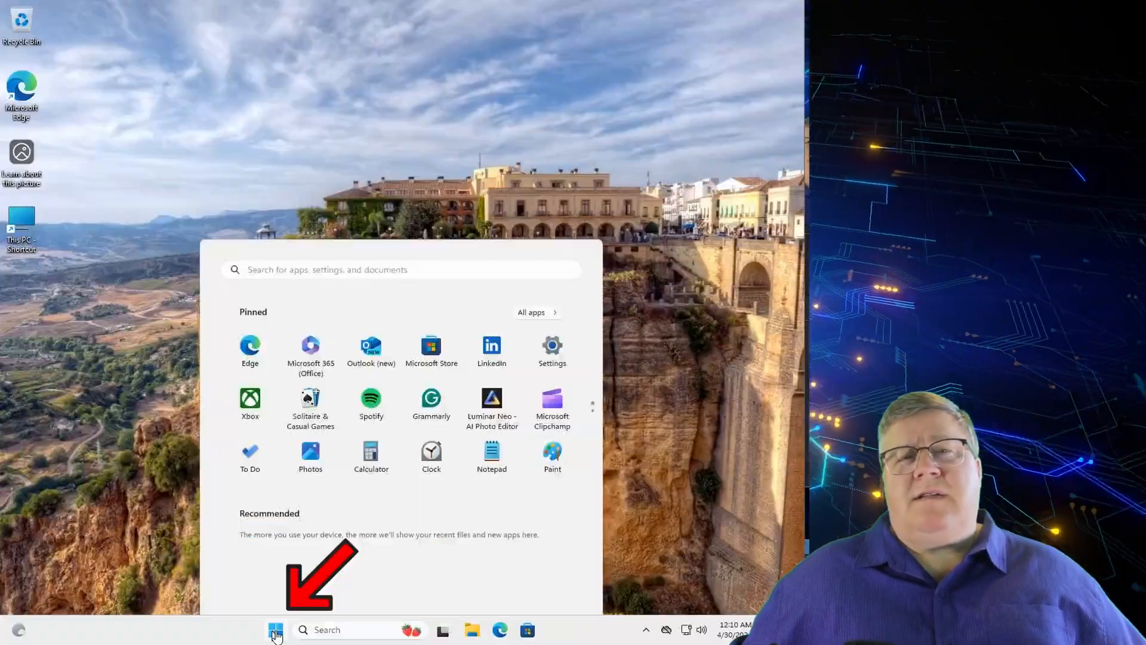
# Step: Search 'system information', open it and confirm the OS is Windows 11 Pro
pyautogui.write('system')
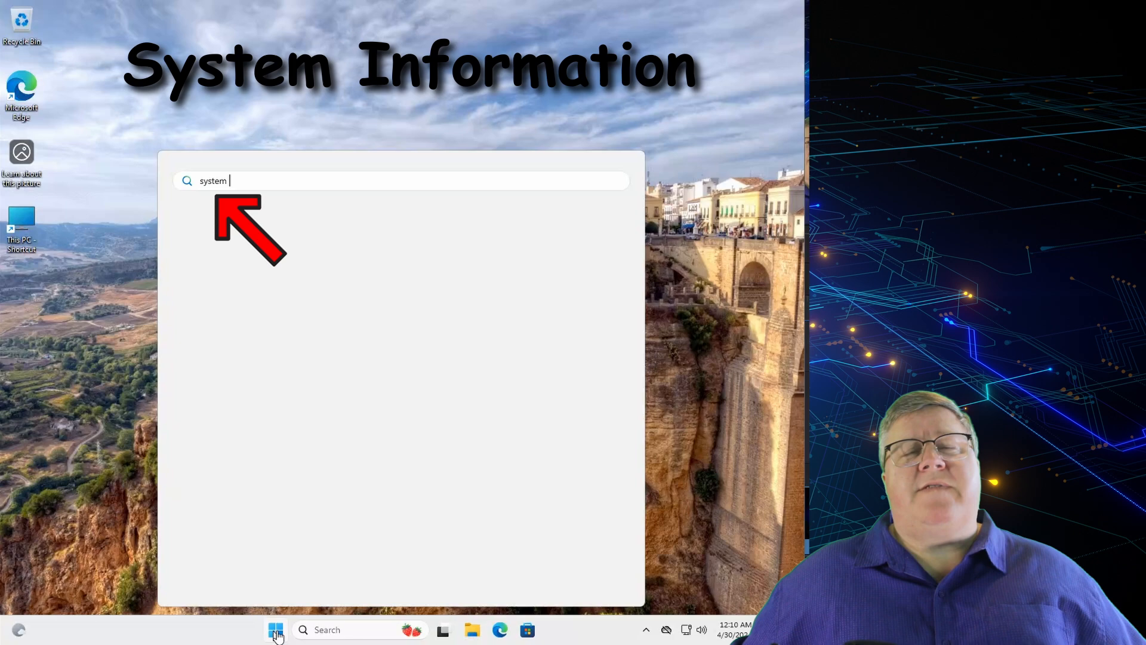
pyautogui.write('information')
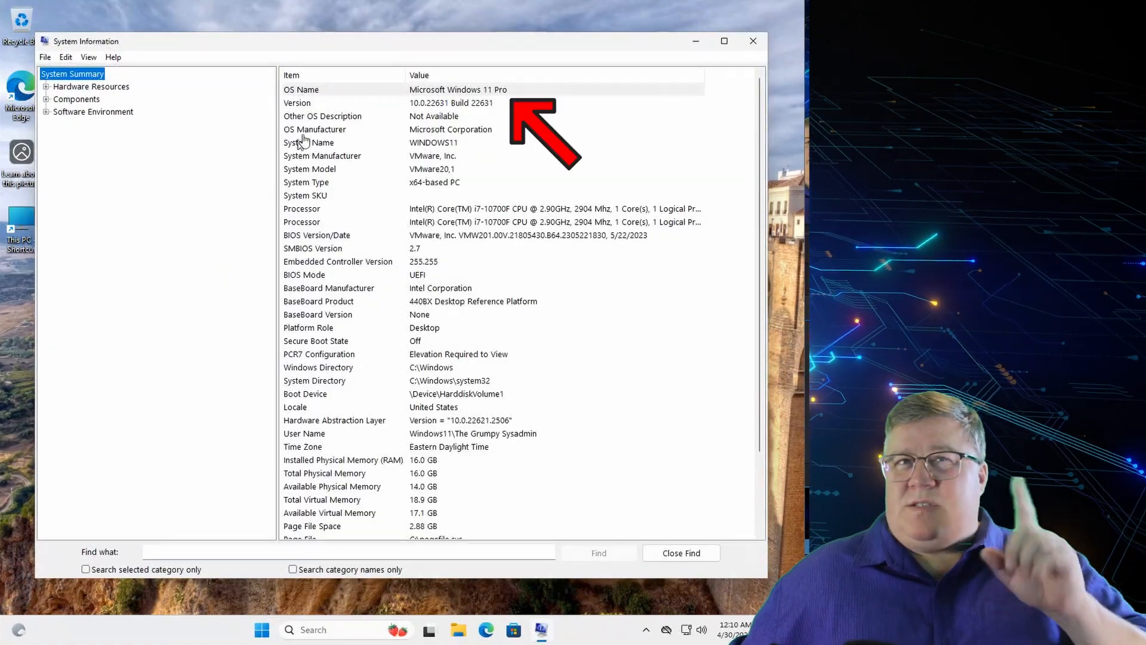
pyautogui.click(301, 89)
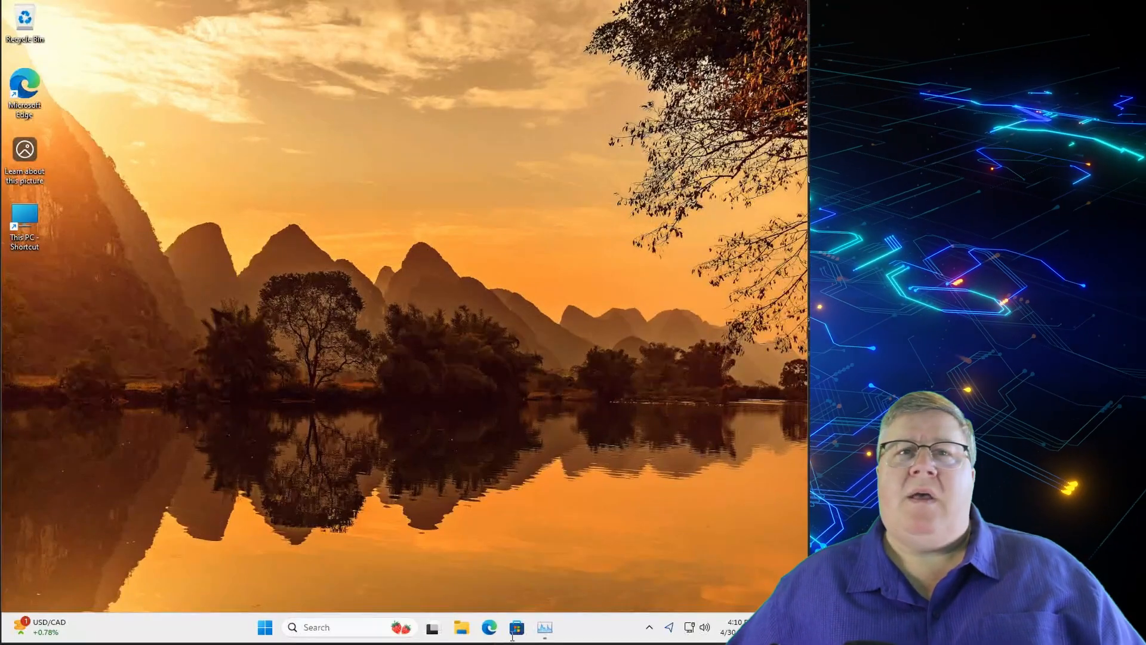
# Step: Download the Windows 11 Media Creation Tool in Edge and run it
pyautogui.click(488, 627)
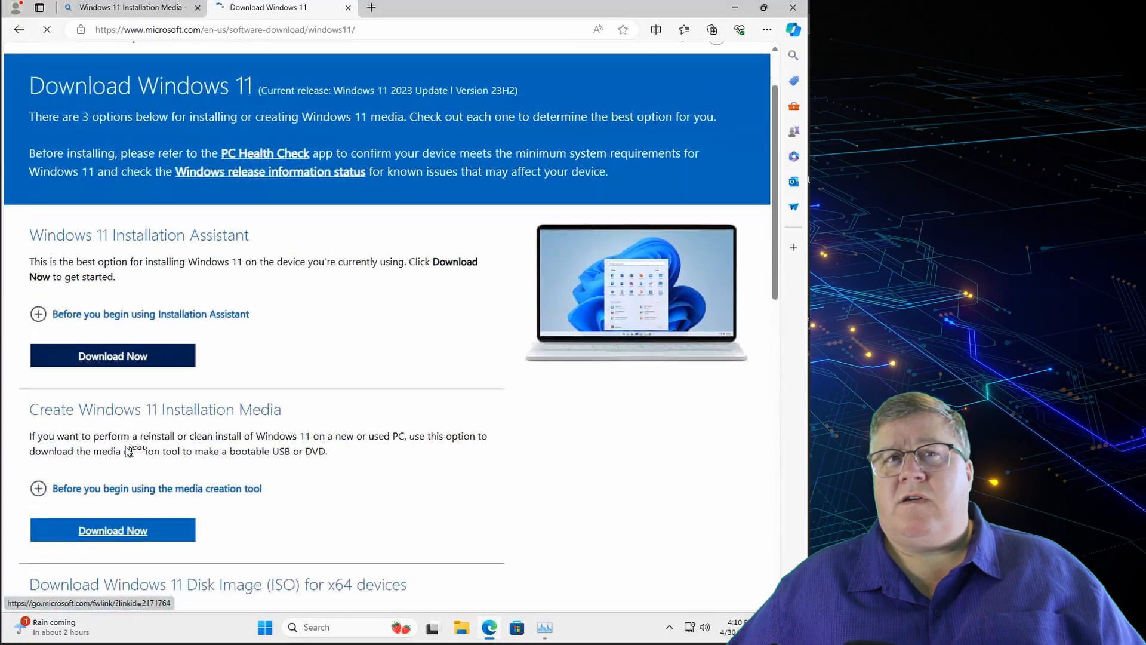
pyautogui.scroll(-3)
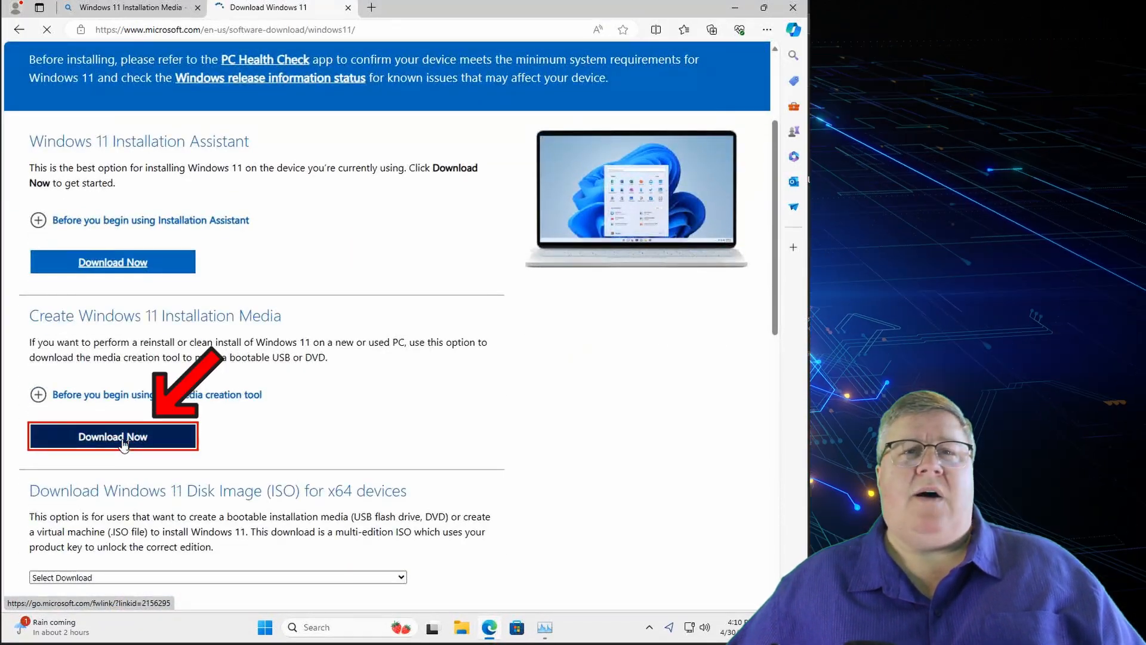
pyautogui.click(113, 436)
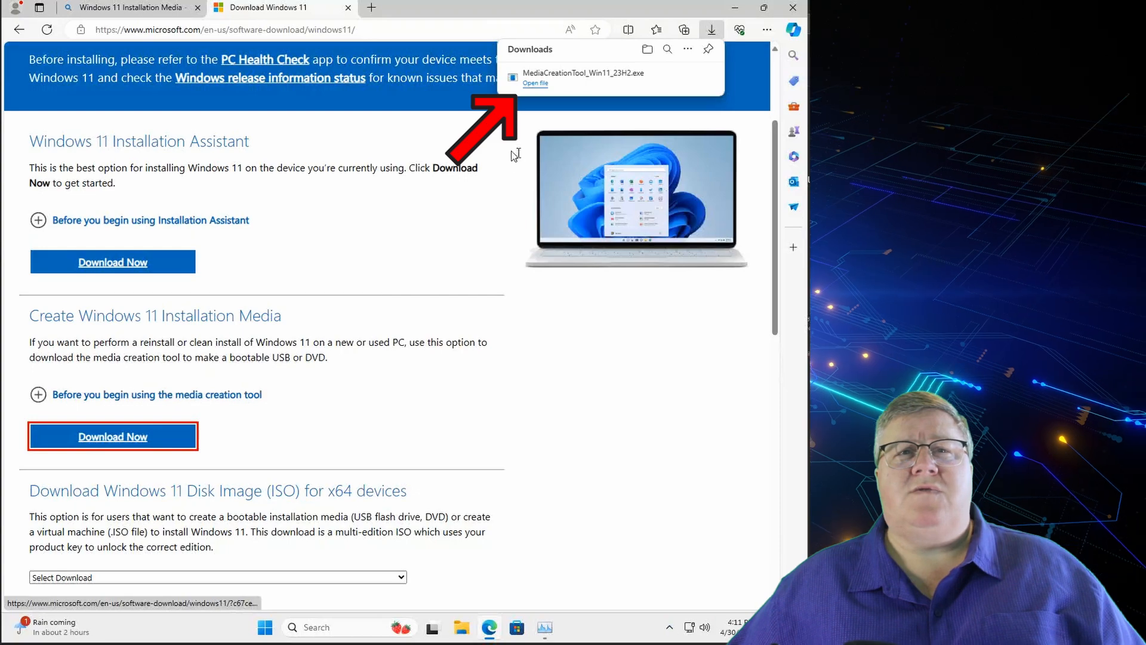
pyautogui.moveTo(538, 89)
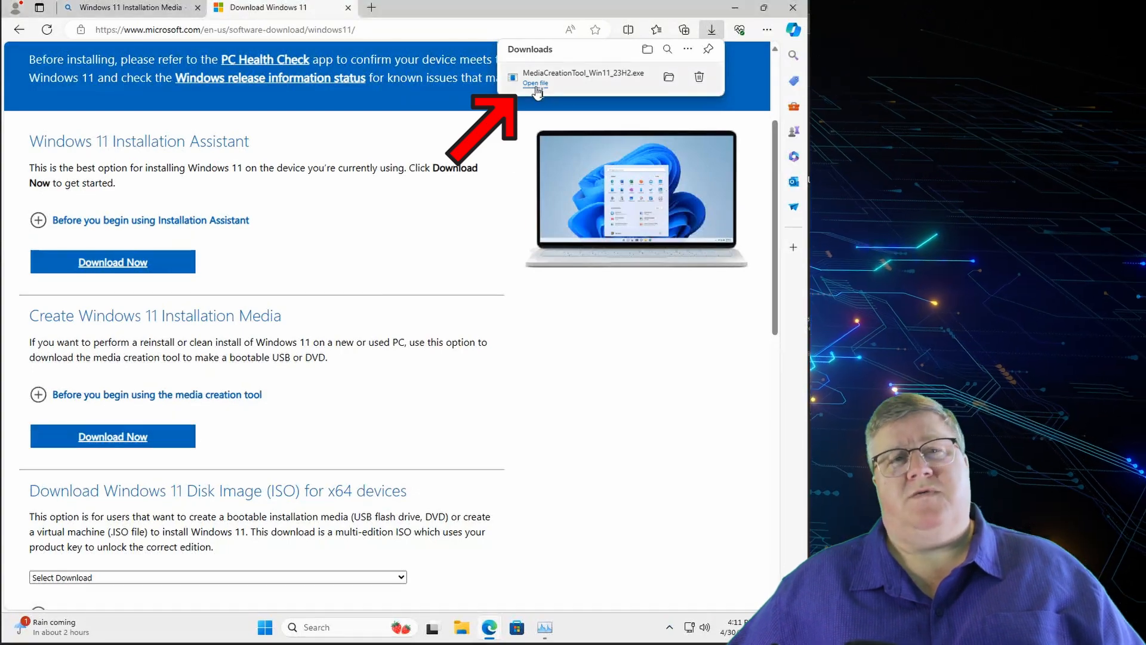
pyautogui.click(534, 82)
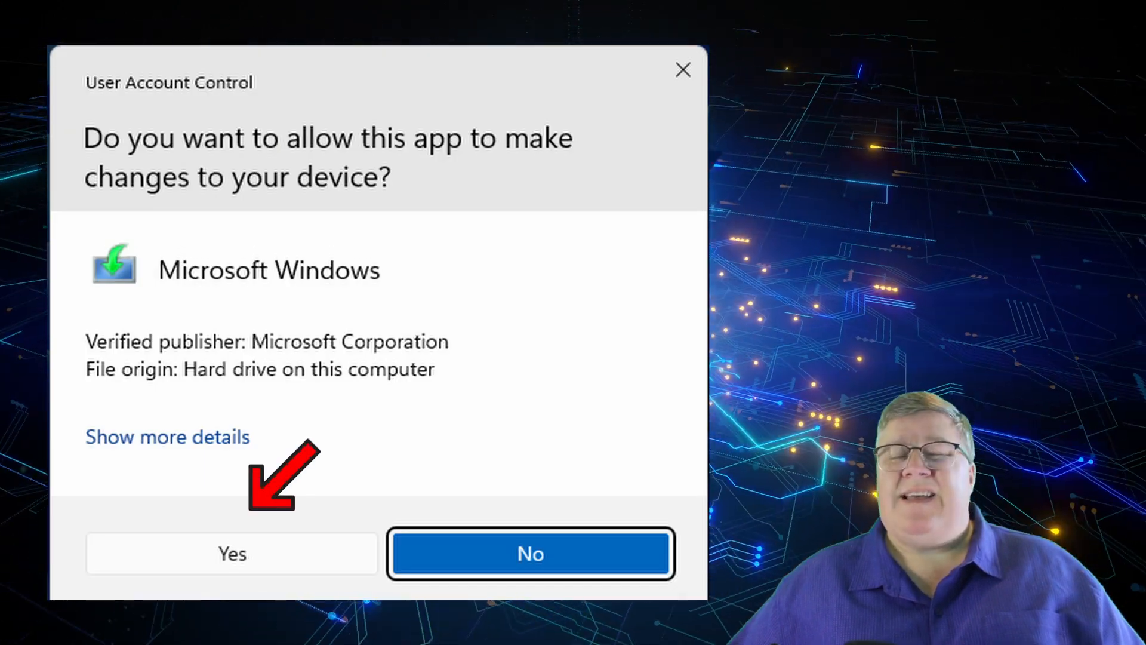
# Step: Allow the tool, accept the license, keep English Windows 11 and choose USB flash drive
pyautogui.click(231, 553)
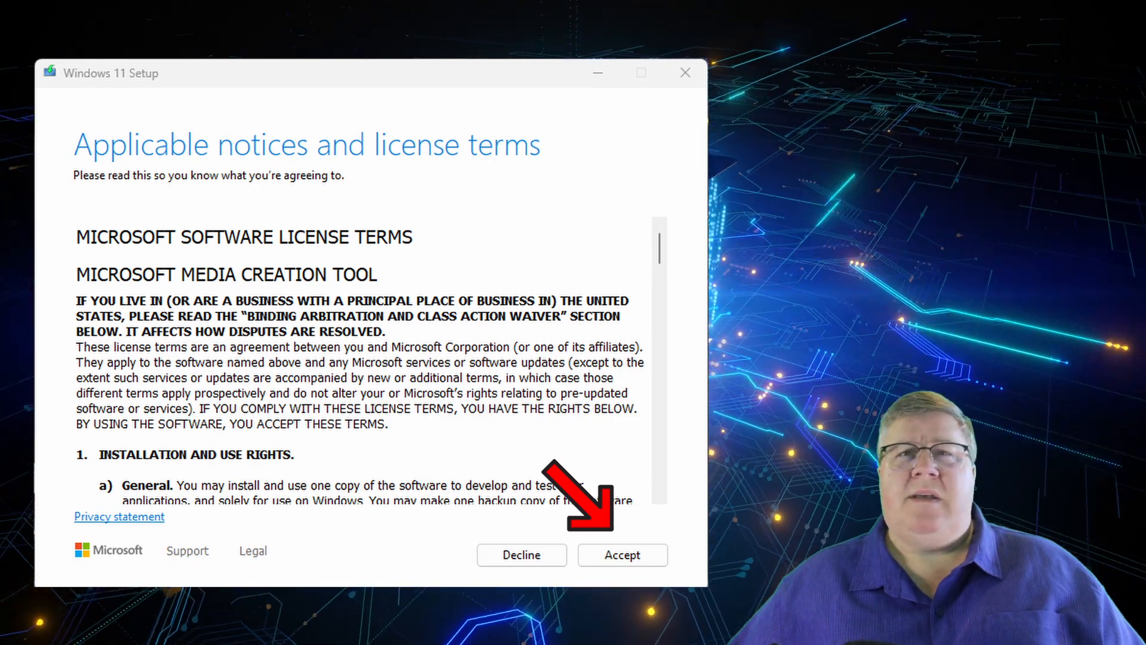
pyautogui.click(622, 555)
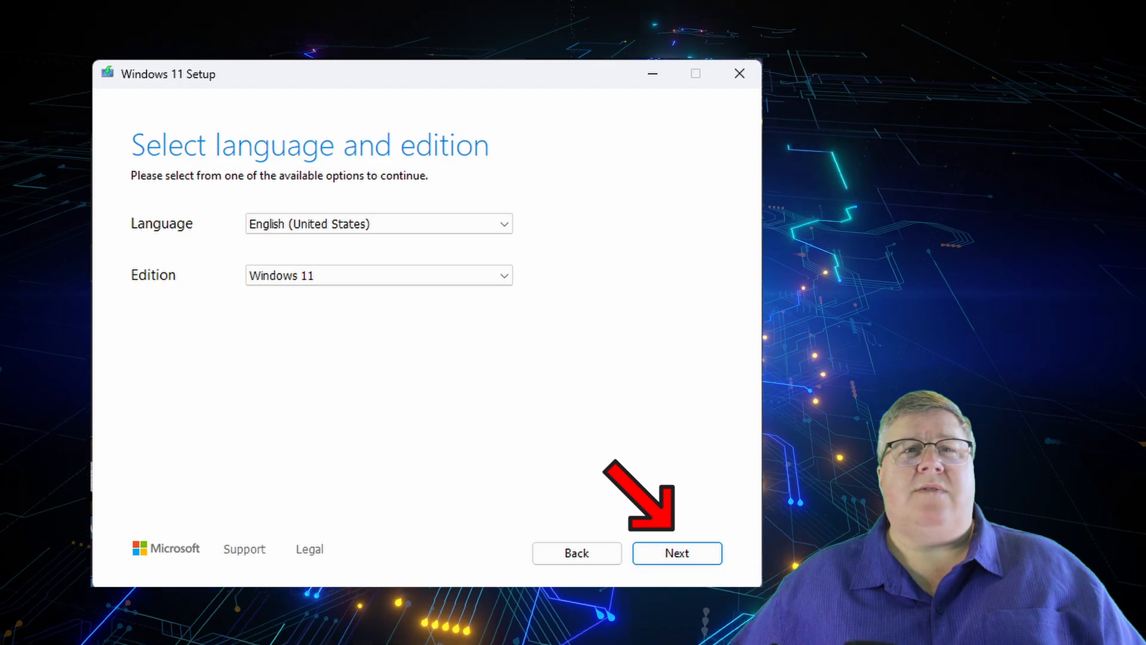
pyautogui.click(677, 553)
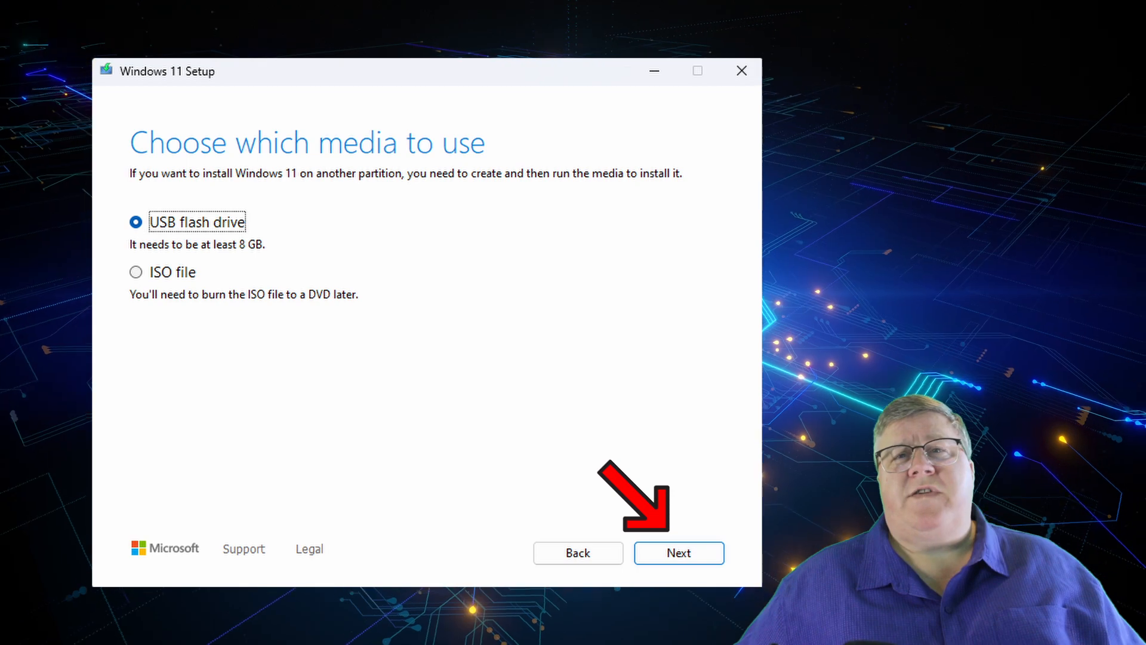
pyautogui.click(677, 553)
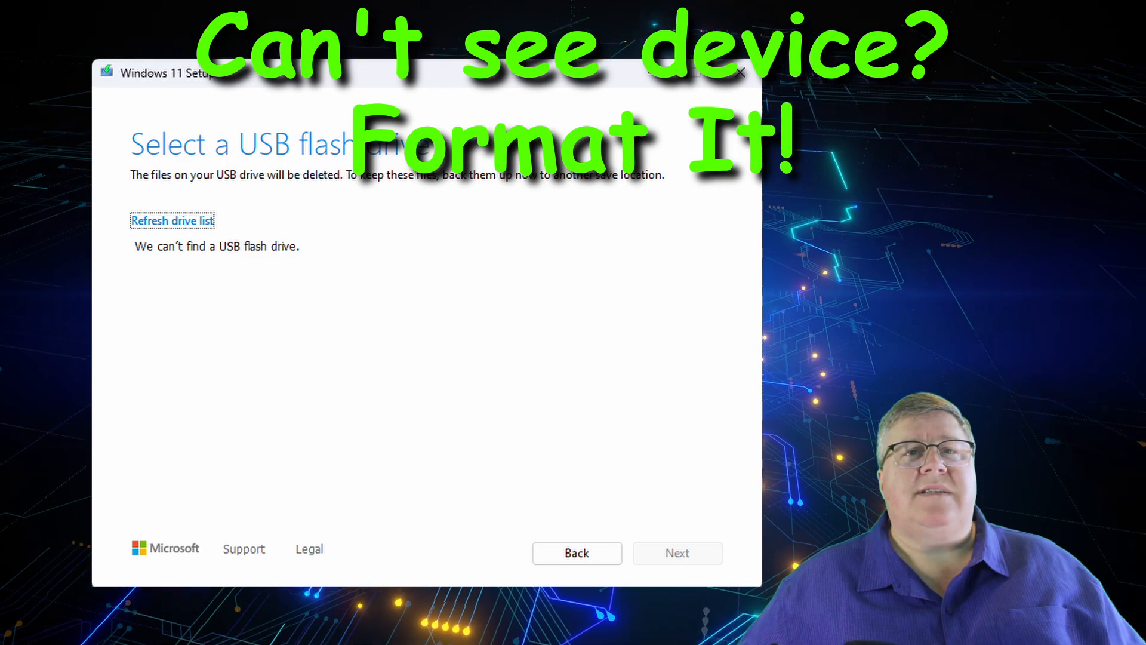
# Step: Refresh the drive list and continue with the H: (THUMB) removable drive
pyautogui.click(172, 221)
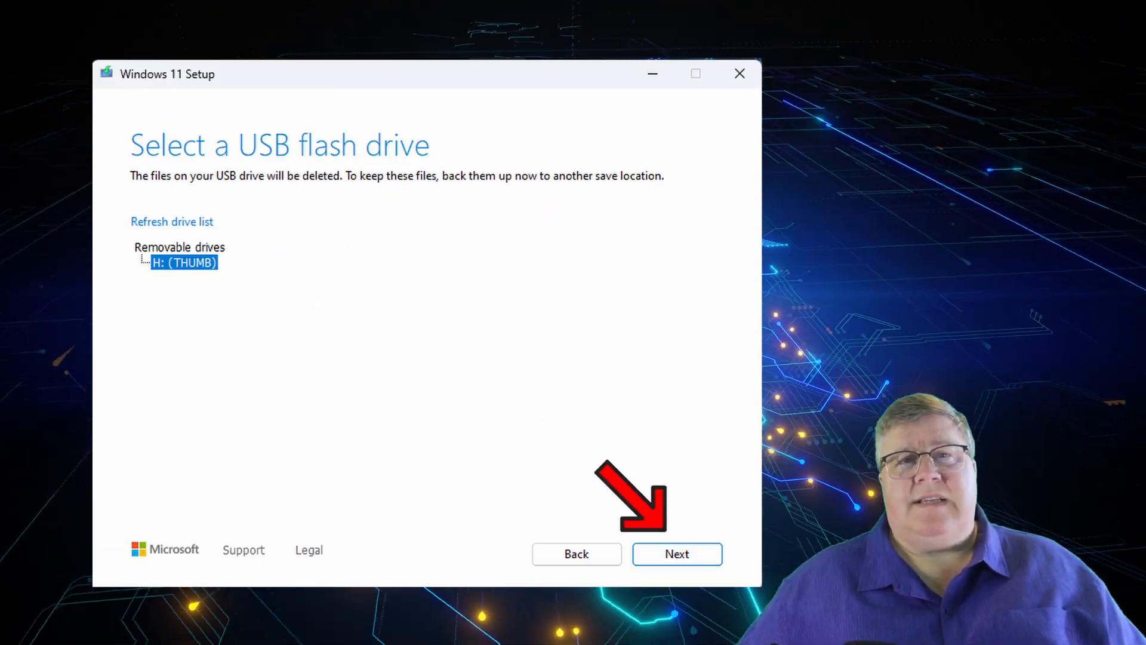
pyautogui.click(677, 553)
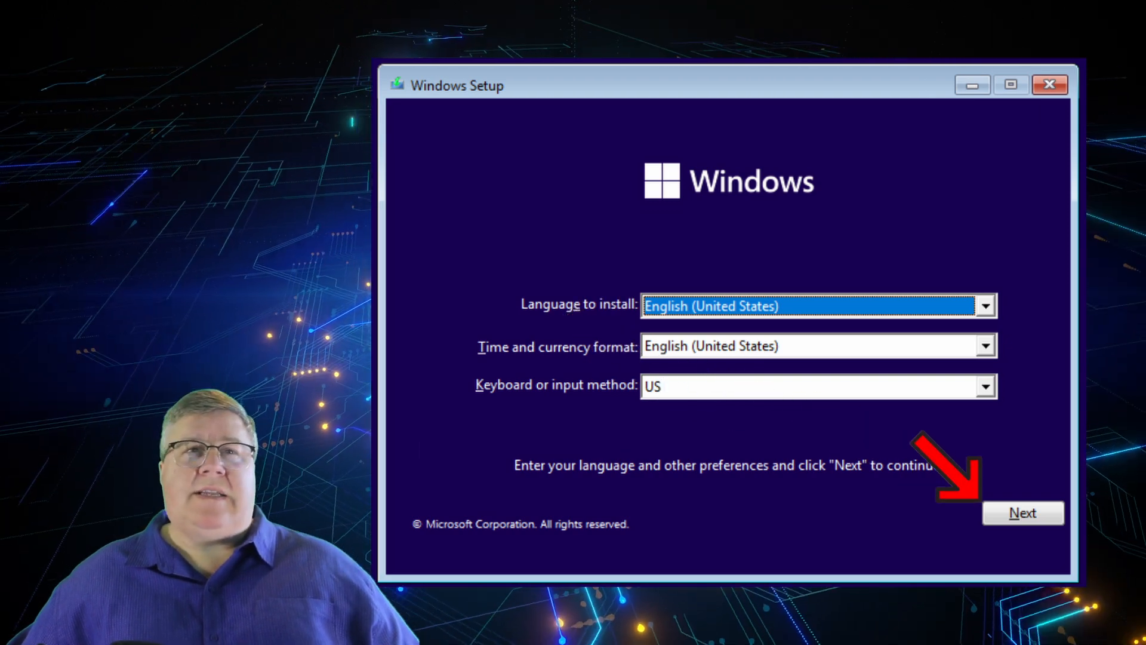
# Step: Keep English (United States) settings, start Install now, and skip the product key
pyautogui.click(1023, 513)
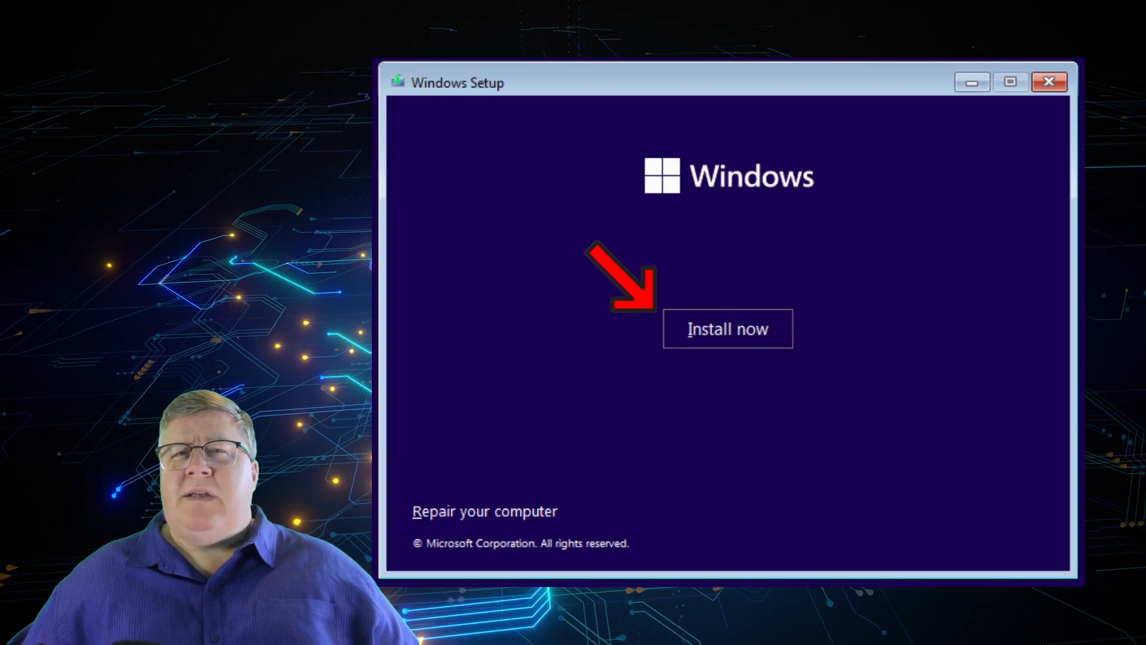
pyautogui.click(727, 328)
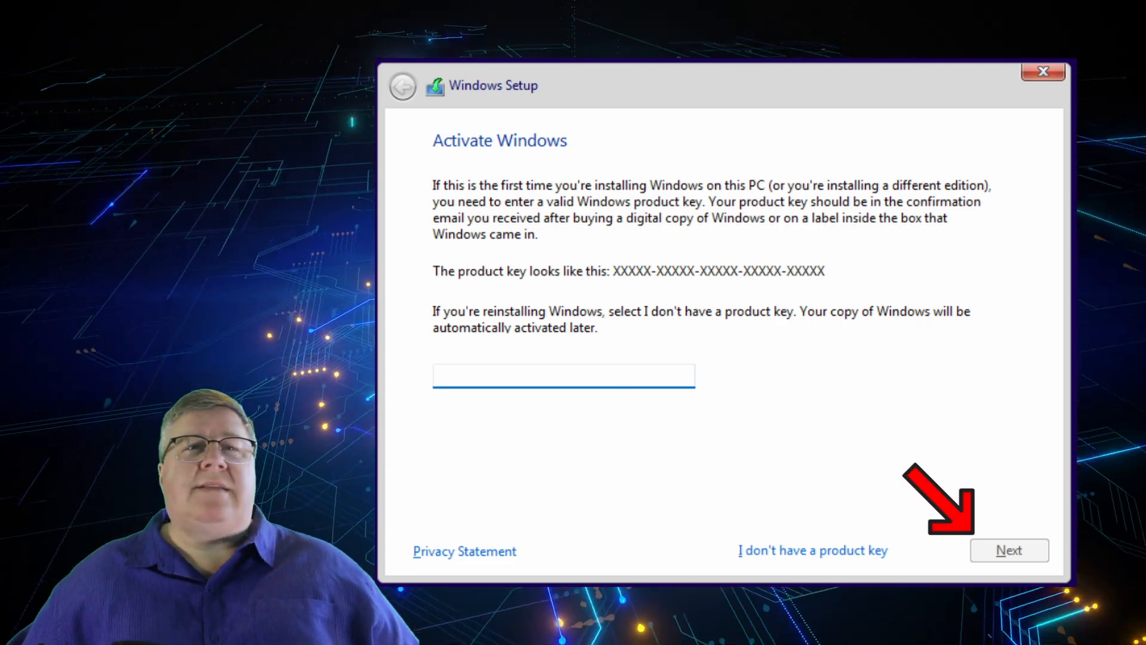
pyautogui.click(812, 550)
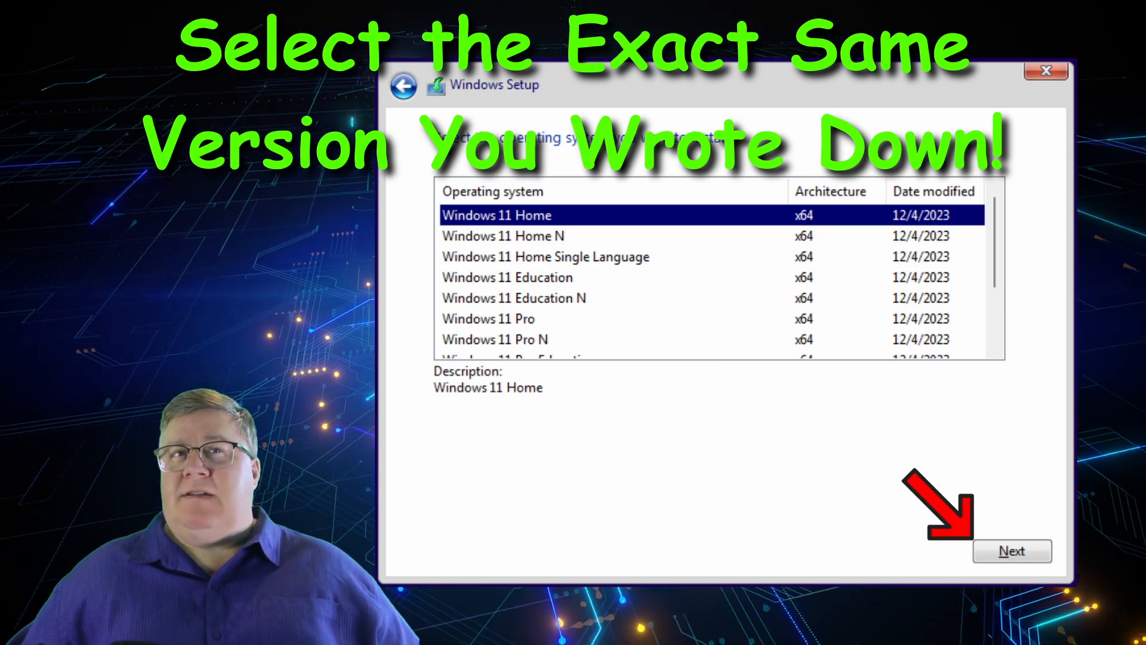
# Step: Choose the Windows 11 edition, accept the license, and pick Custom: Install Windows only
pyautogui.click(1012, 550)
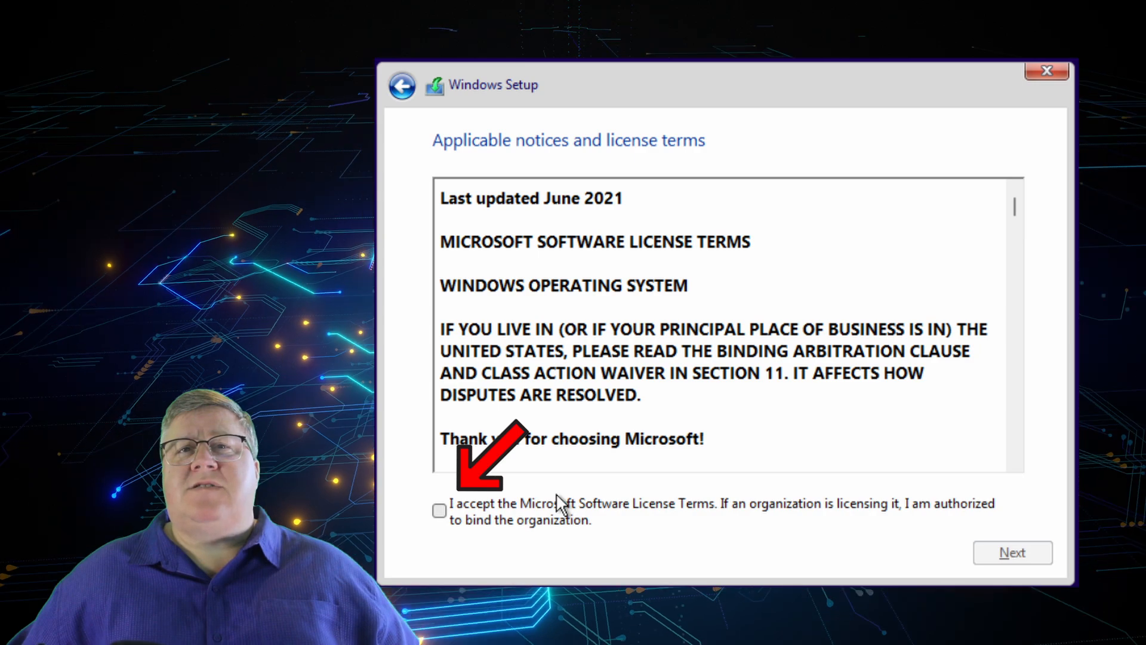
pyautogui.click(1012, 552)
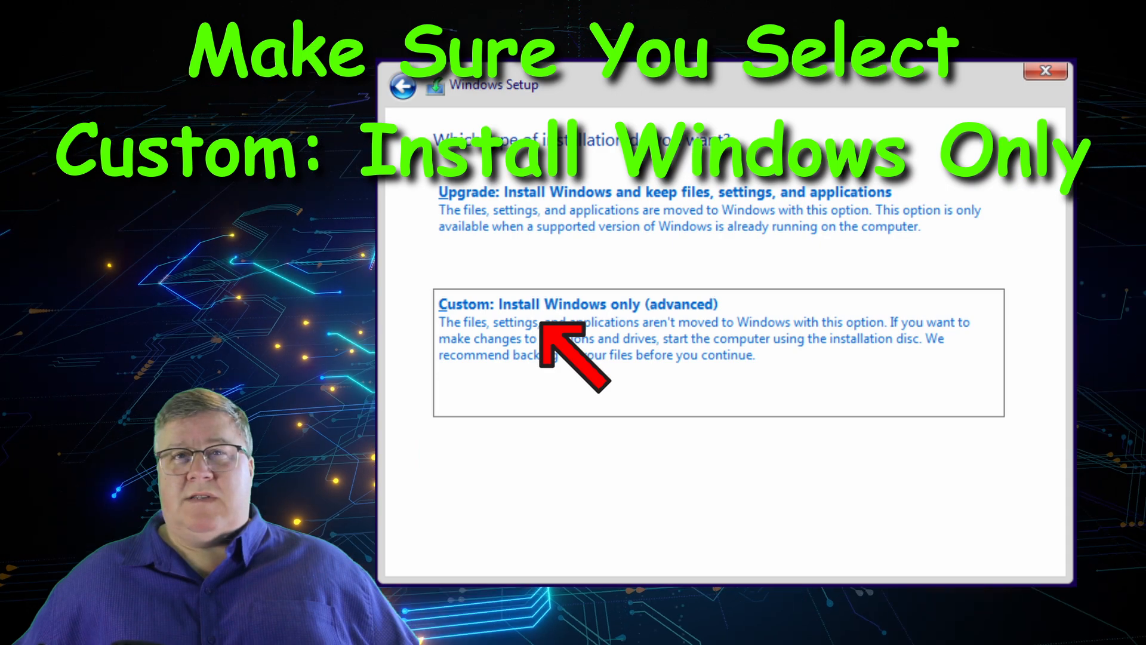
pyautogui.click(577, 303)
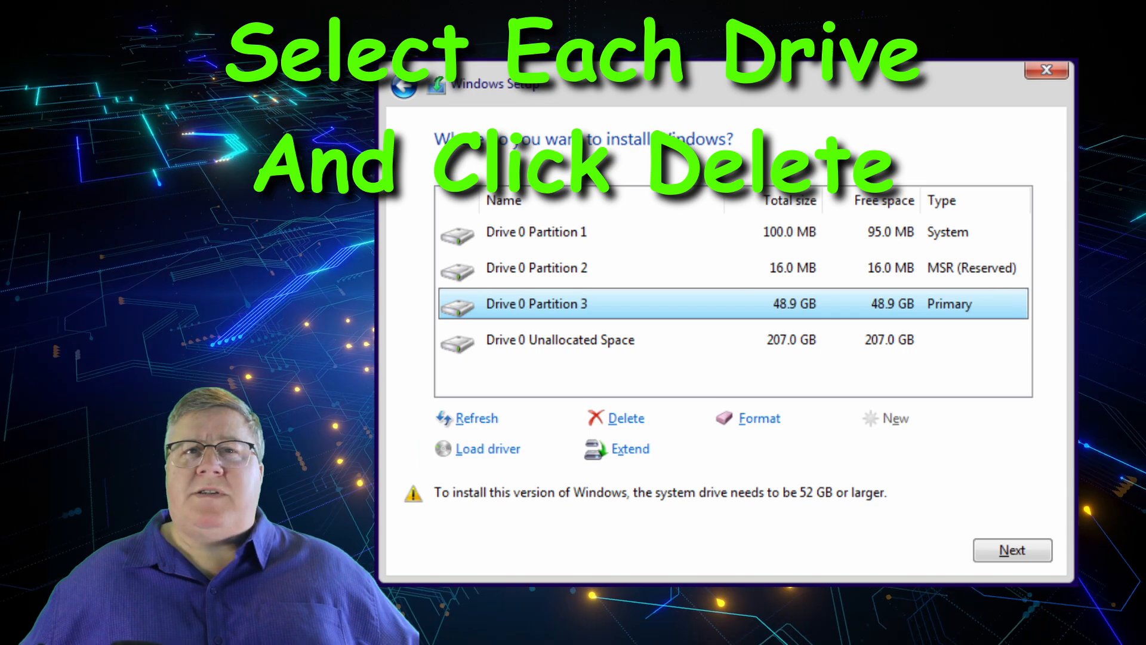
# Step: Delete the Drive 0 partitions and install Windows on the 256 GB unallocated space
pyautogui.click(625, 418)
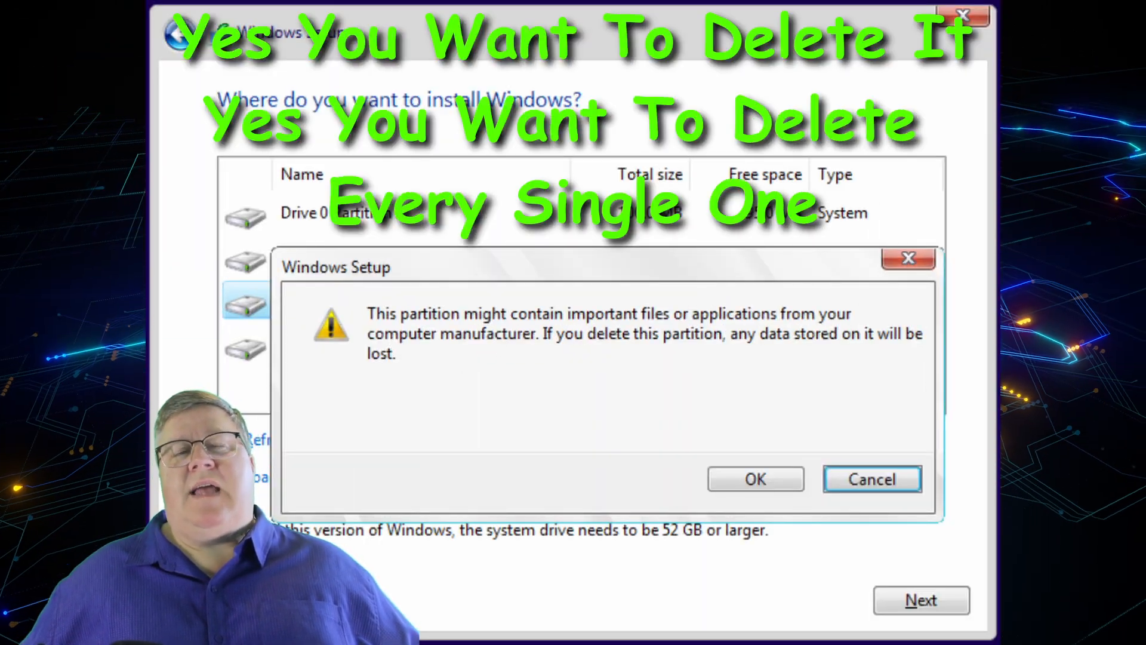
pyautogui.click(755, 479)
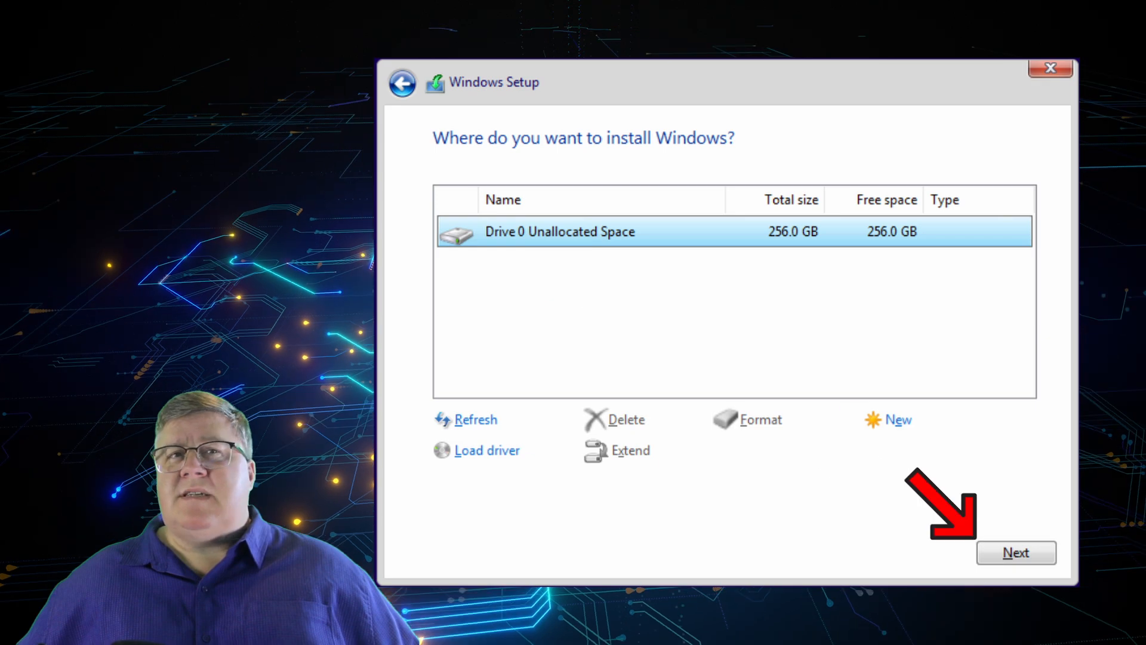
pyautogui.click(1016, 552)
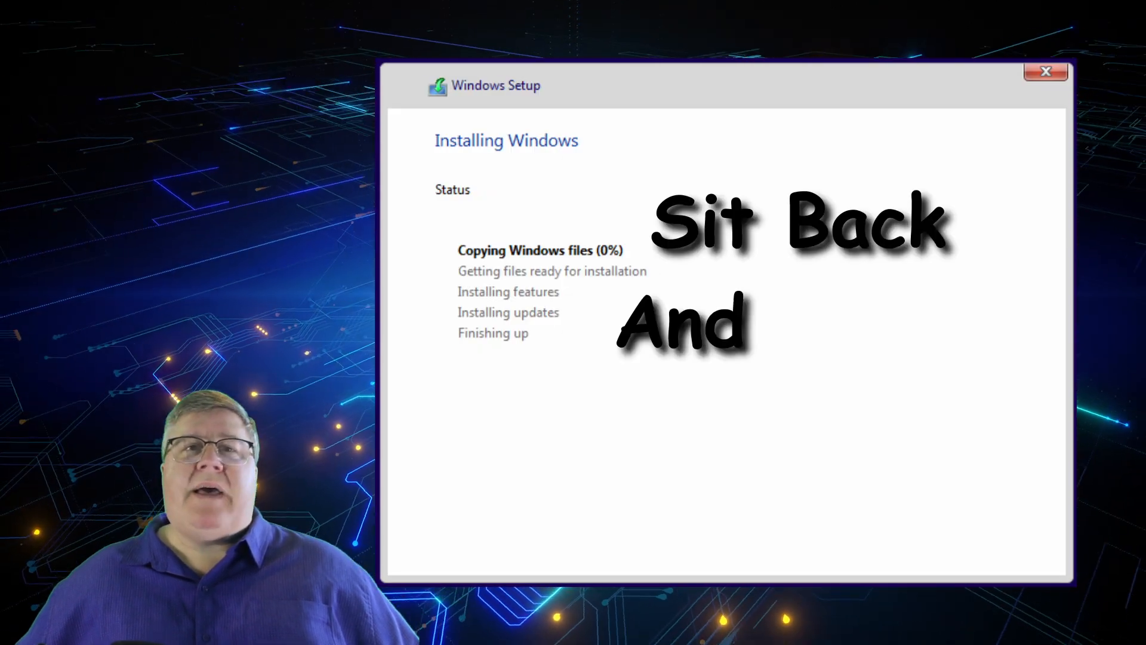